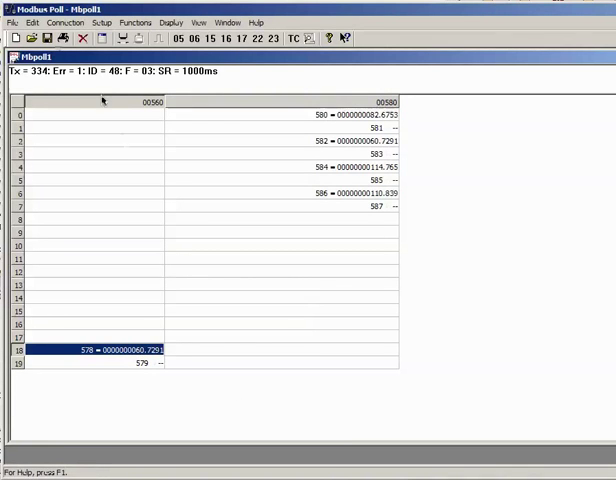
Start a new connection and defer registration with Register later
{"action": "left_click", "coordinate": [65, 22]}
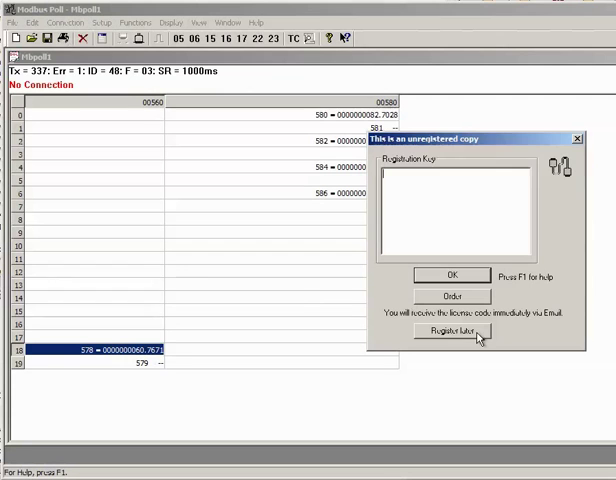
{"action": "left_click", "coordinate": [451, 331]}
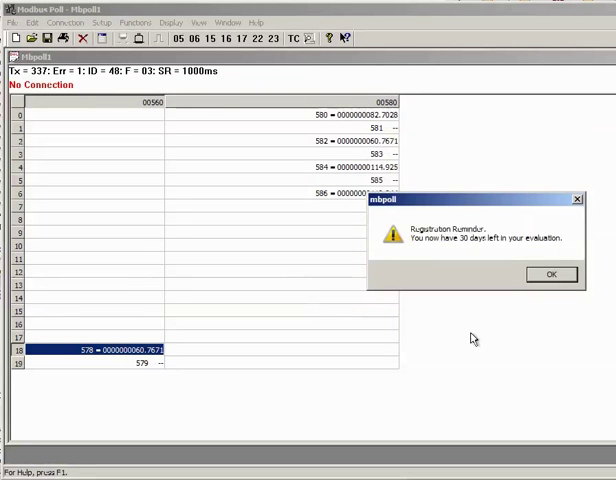
Dismiss the 30-day reminder and connect on COM26 at 19200 baud, 8E1, RTU
{"action": "left_click", "coordinate": [550, 274]}
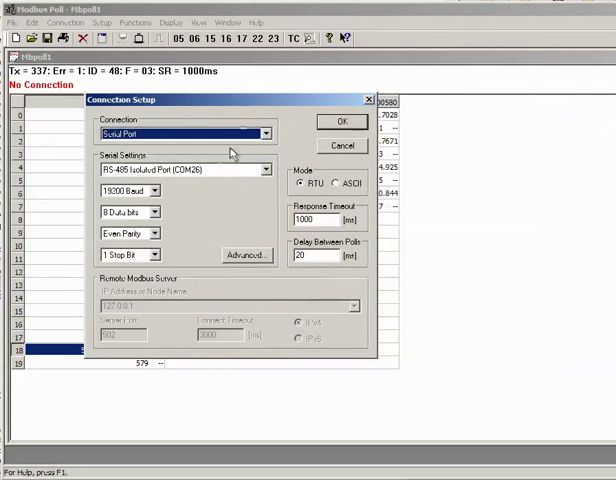
{"action": "mouse_move", "coordinate": [140, 210]}
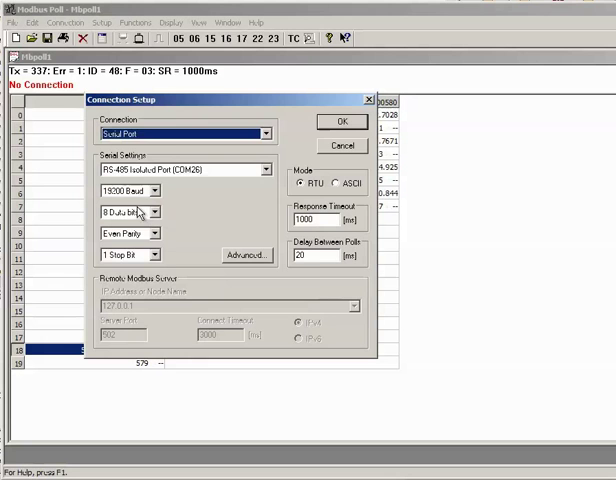
{"action": "mouse_move", "coordinate": [137, 257]}
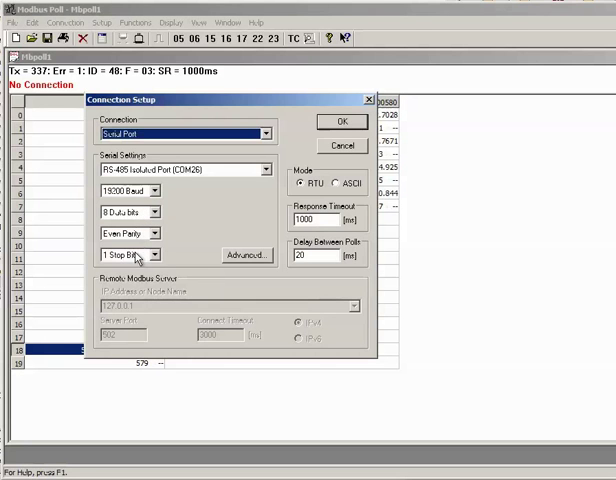
{"action": "mouse_move", "coordinate": [356, 140]}
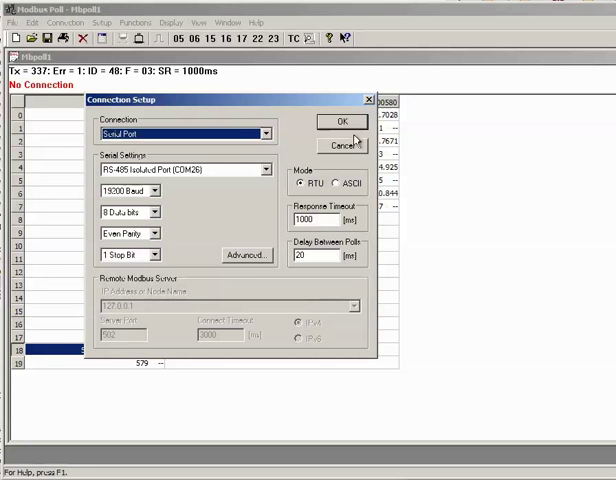
{"action": "left_click", "coordinate": [343, 121]}
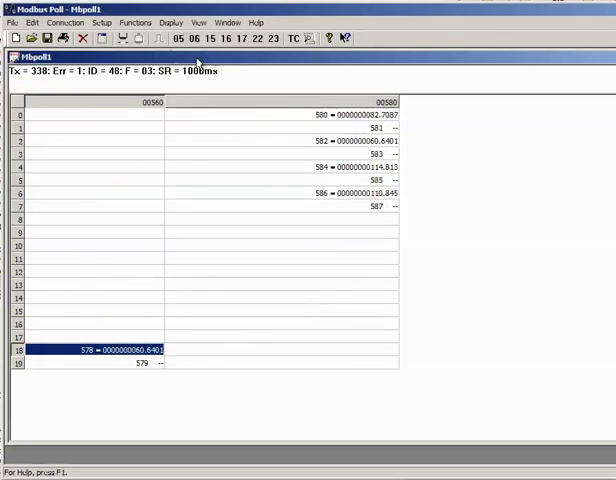
{"action": "left_click", "coordinate": [101, 22]}
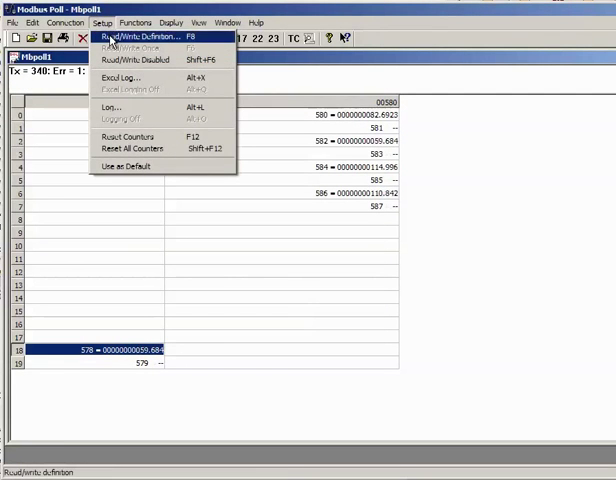
{"action": "left_click", "coordinate": [140, 36]}
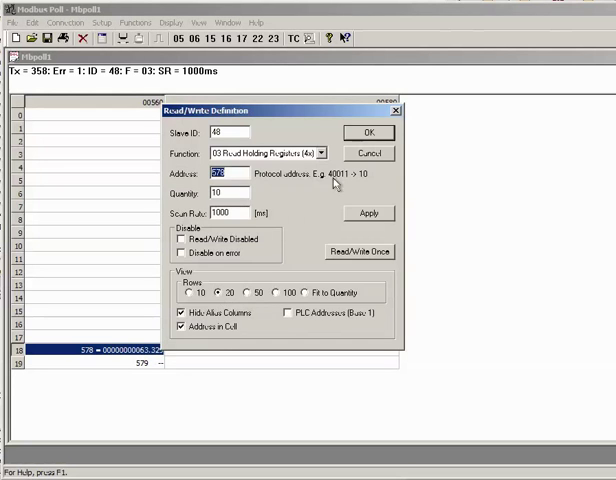
{"action": "left_click", "coordinate": [368, 131]}
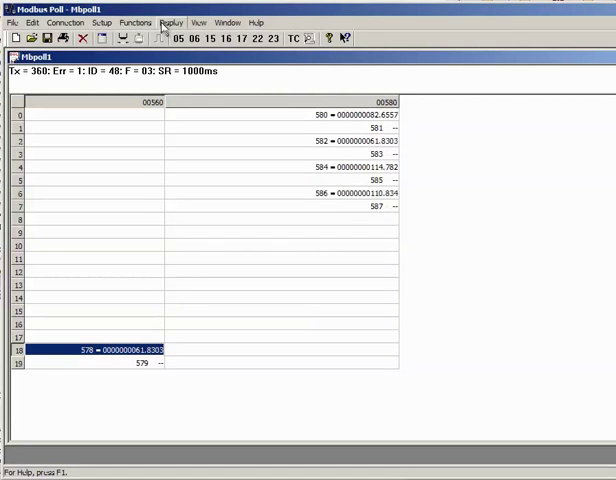
{"action": "left_click", "coordinate": [185, 22]}
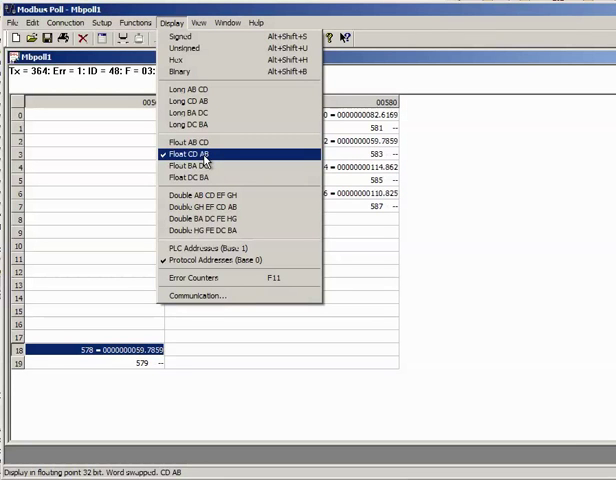
{"action": "left_click", "coordinate": [189, 165]}
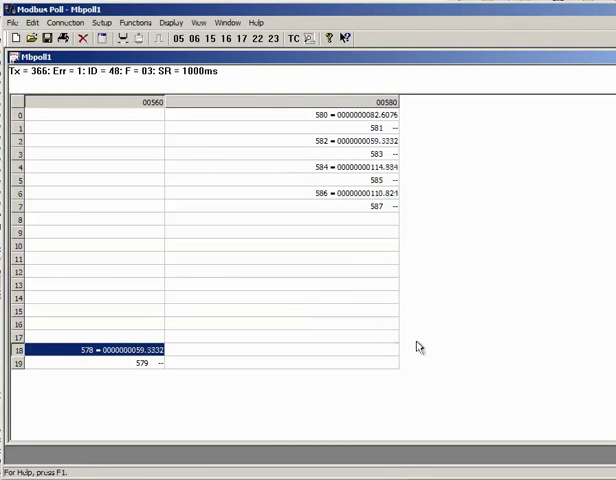